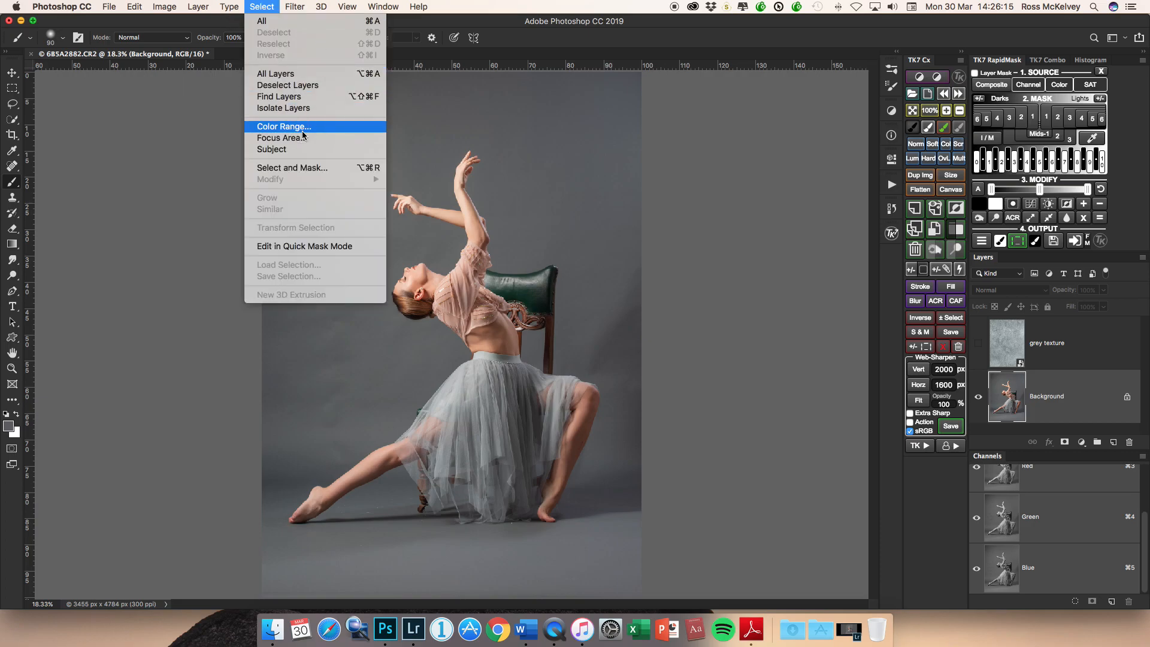
- Compare the edited teal-textured dancer photo beside the original grey-backdrop photo in Lightroom
{"action": "left_click", "coordinate": [284, 126]}
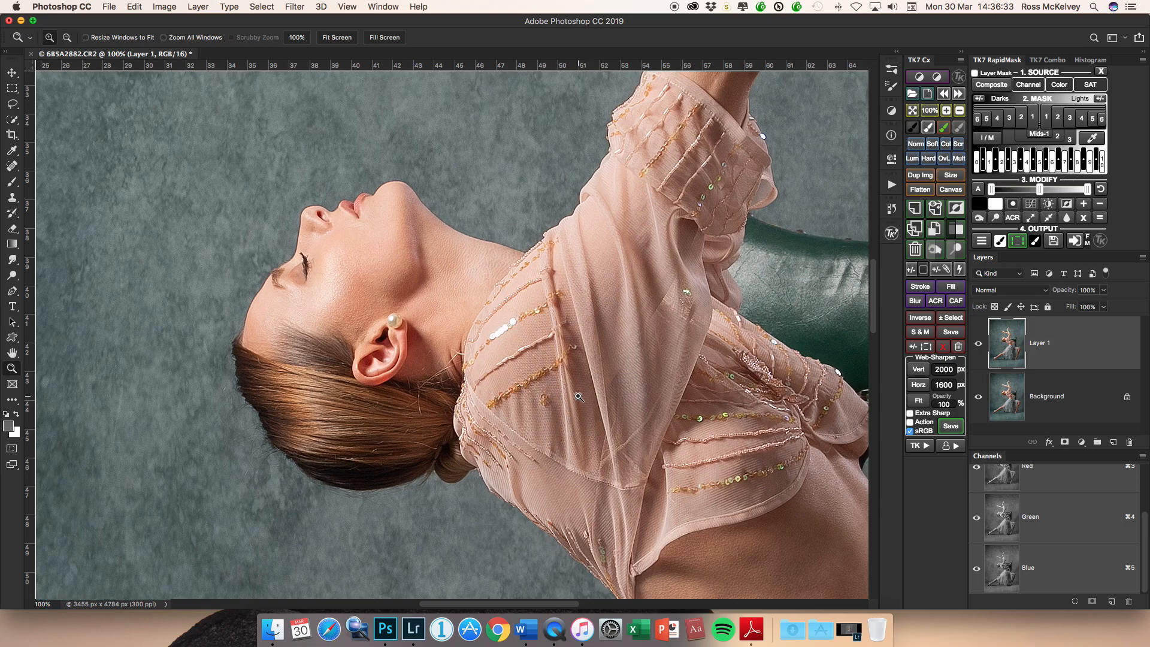
{"action": "left_click", "coordinate": [413, 629]}
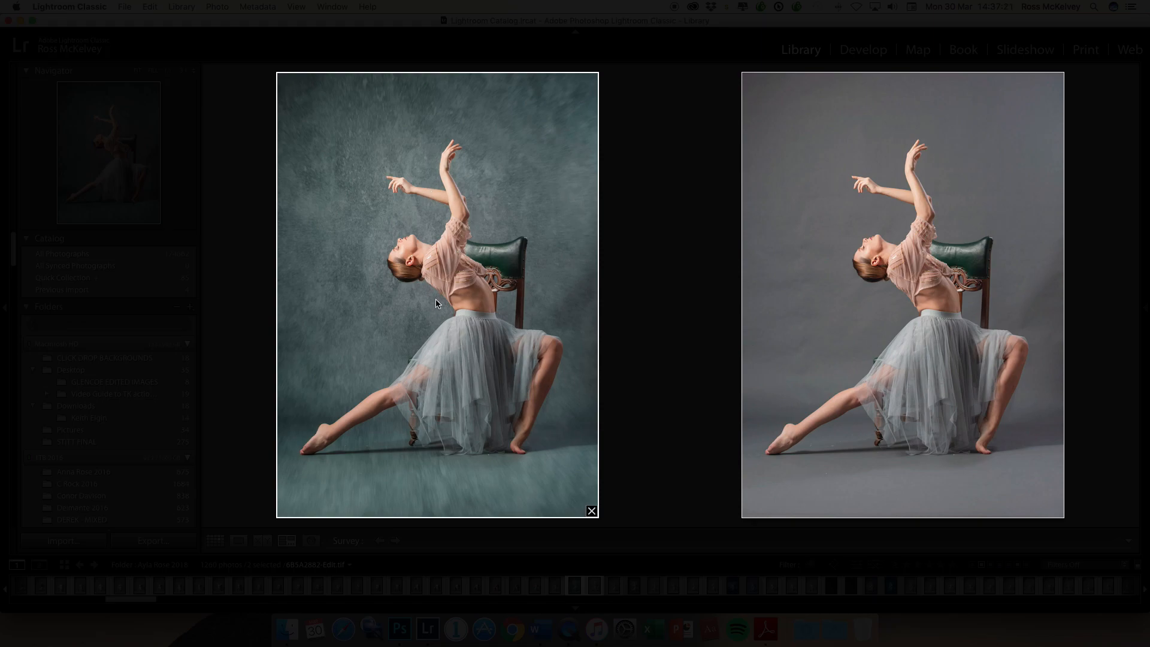